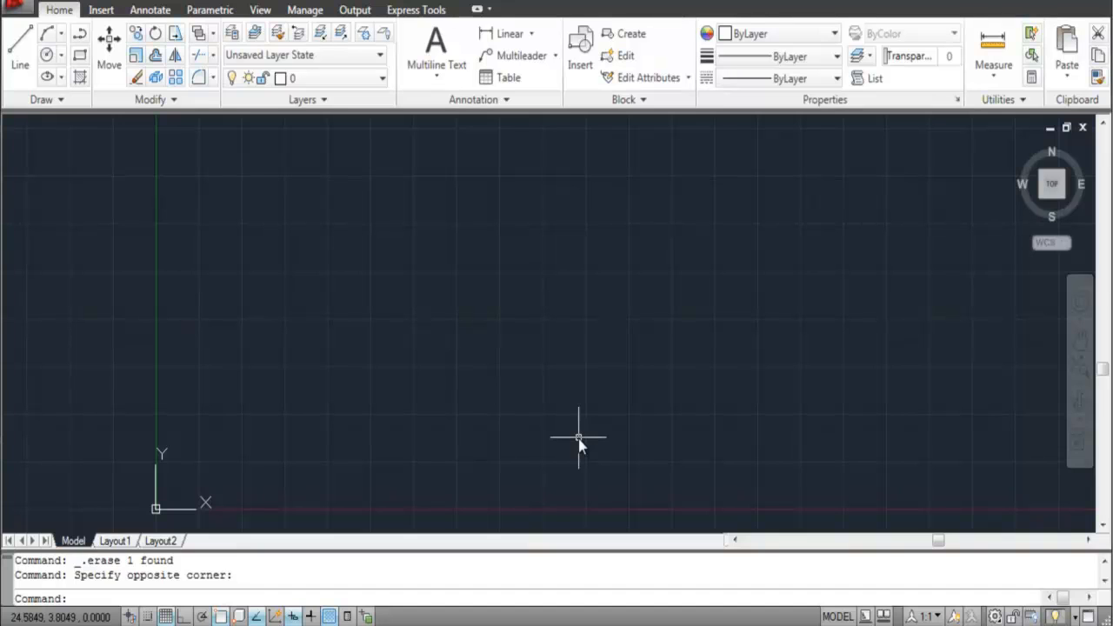
pyautogui.moveTo(261, 217)
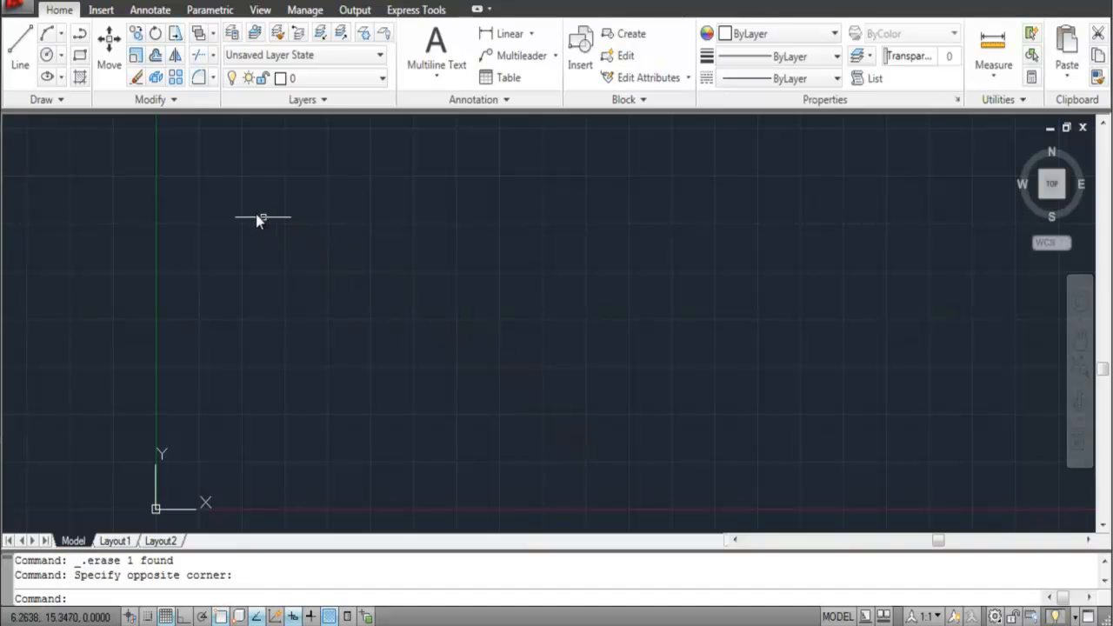
pyautogui.moveTo(150, 130)
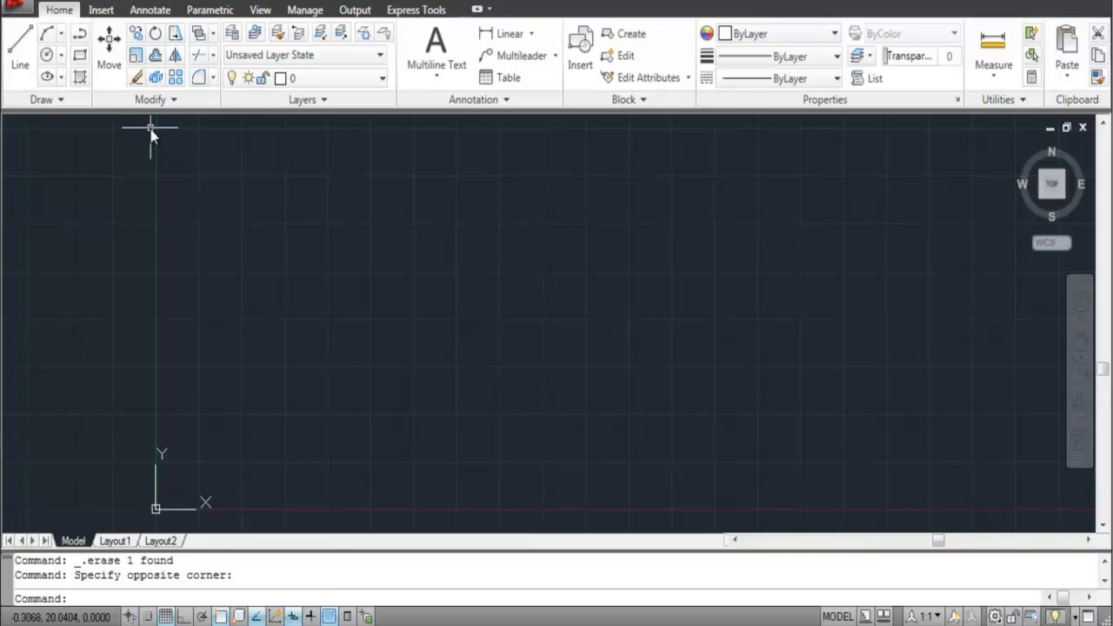
pyautogui.moveTo(78, 33)
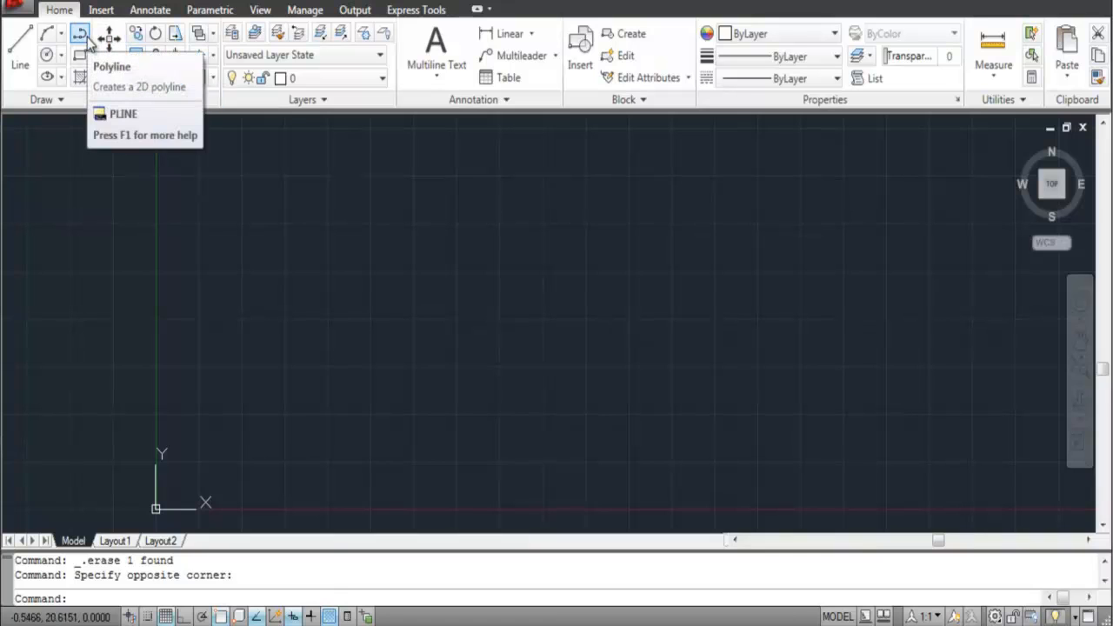
# Begin a polyline at a start point and draw its left vertical edge downward
pyautogui.click(80, 33)
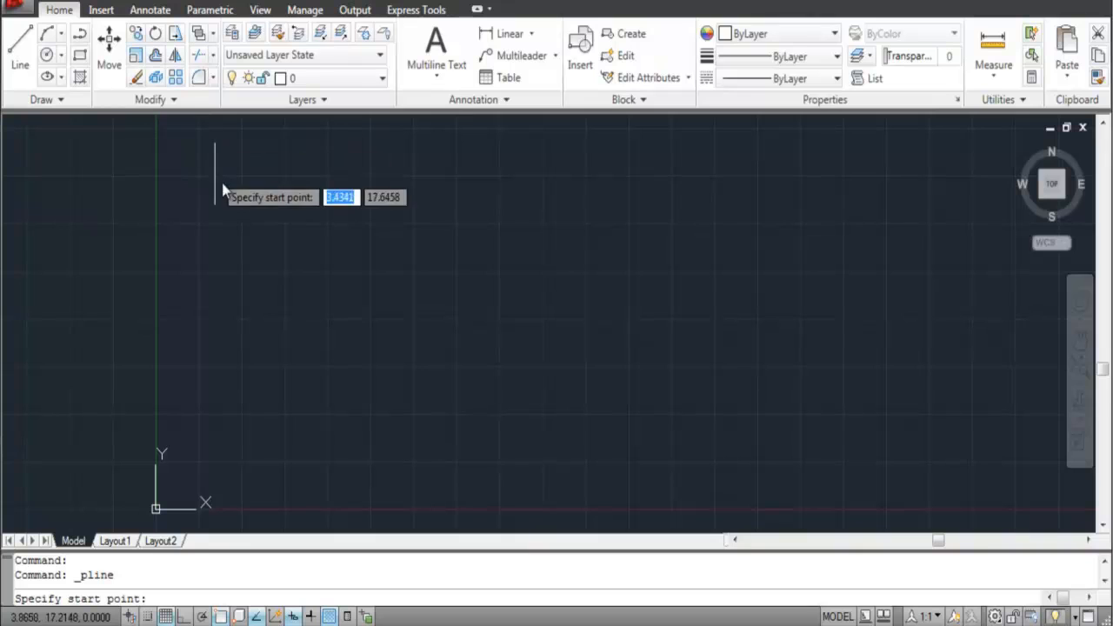
pyautogui.moveTo(328, 224)
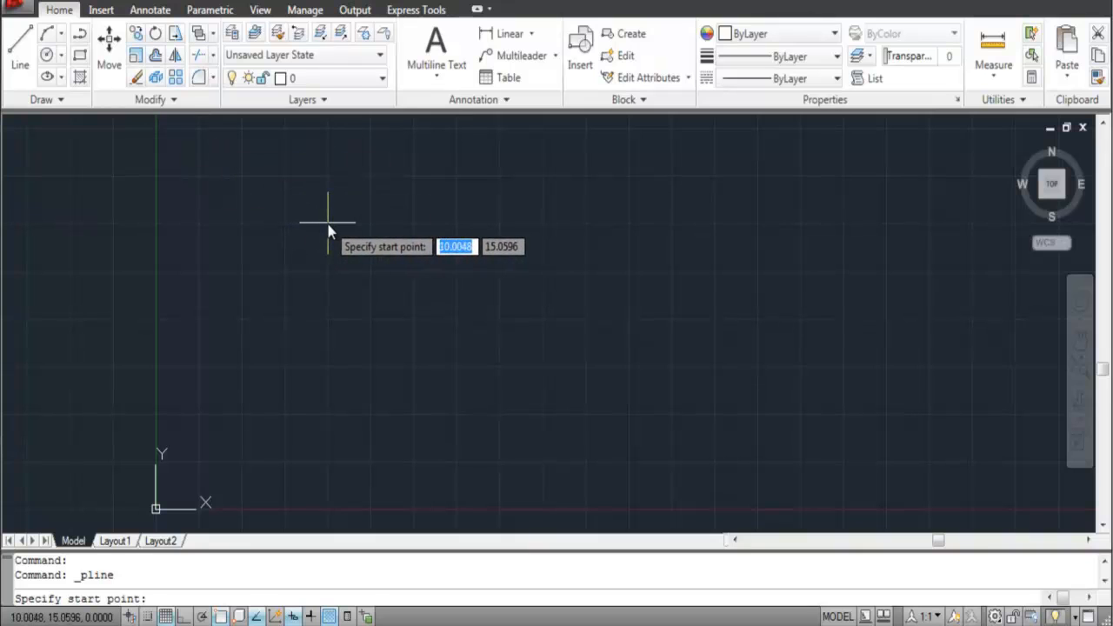
pyautogui.click(327, 222)
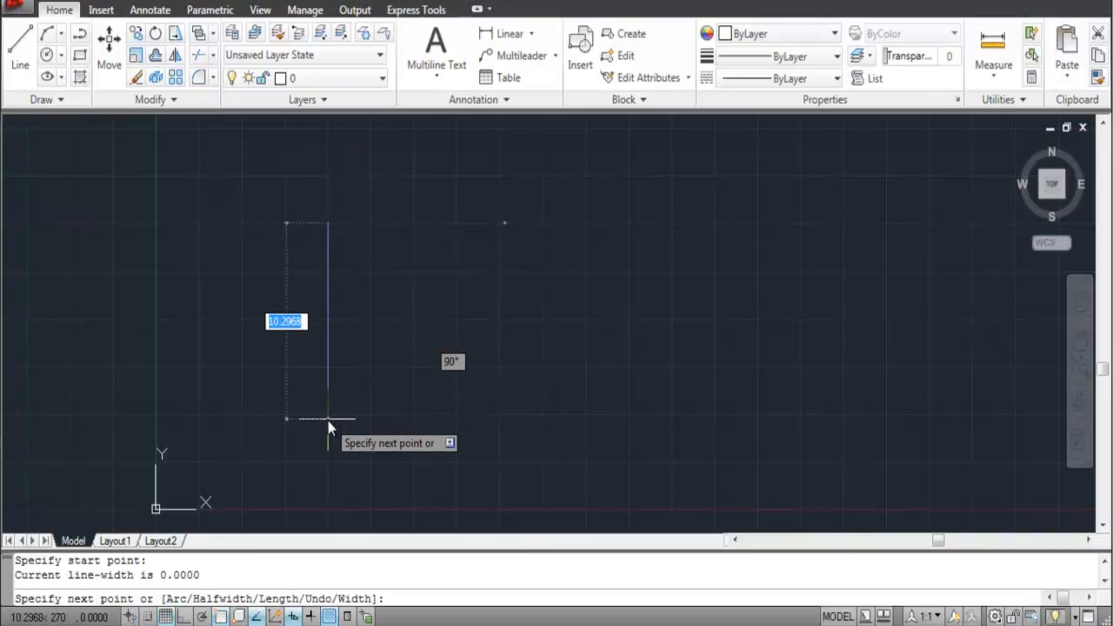
pyautogui.click(329, 419)
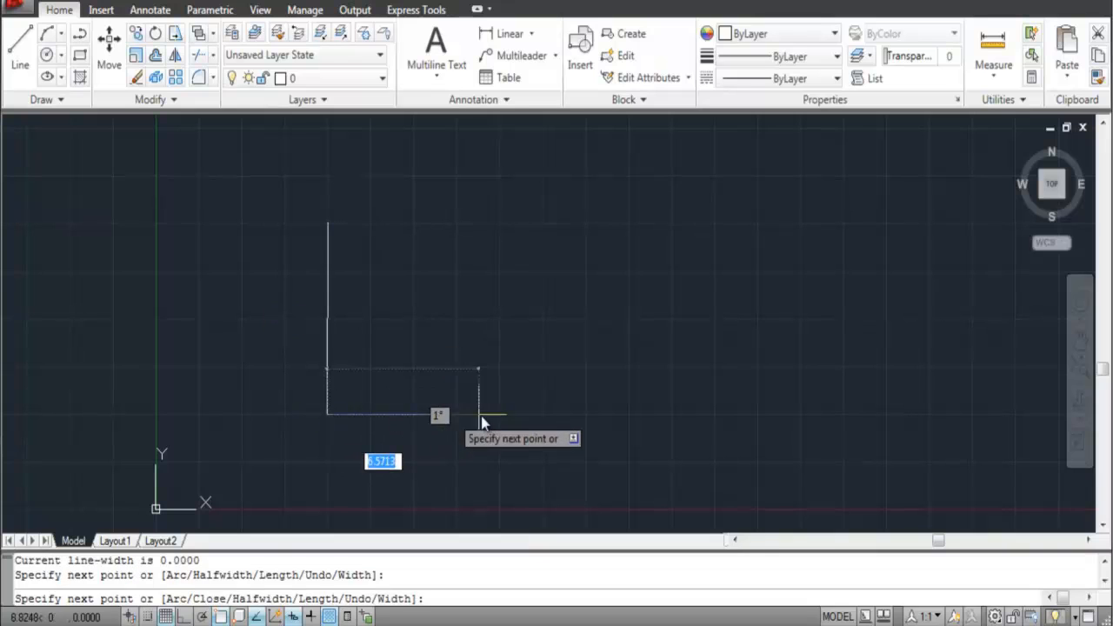
pyautogui.moveTo(537, 423)
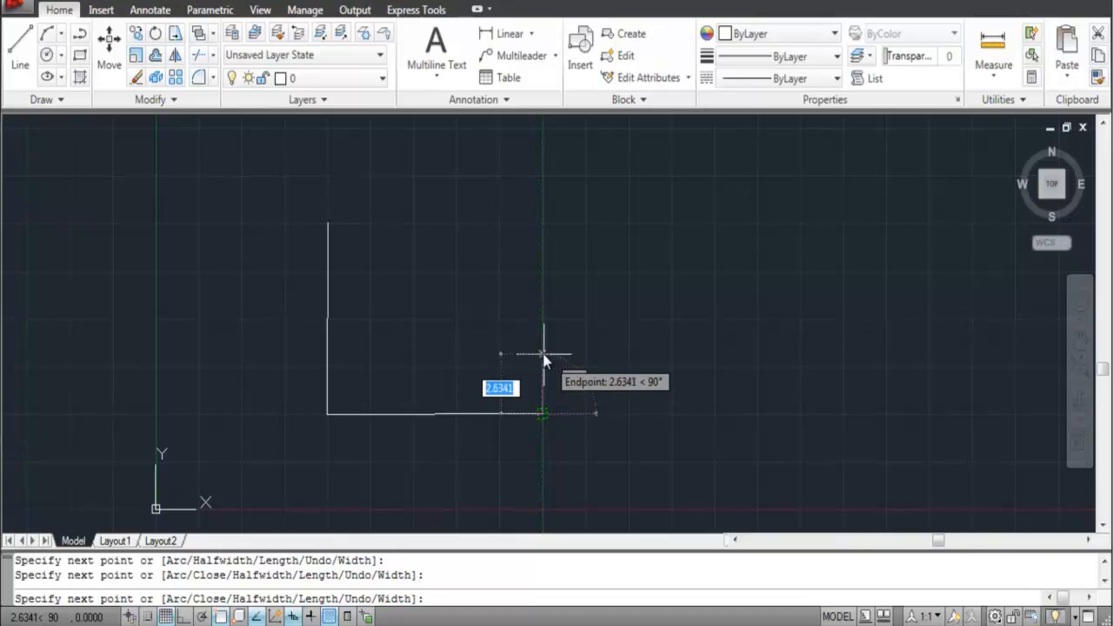
# Add a right-hand vertical edge of length 5 using the Length option
pyautogui.rightClick(543, 338)
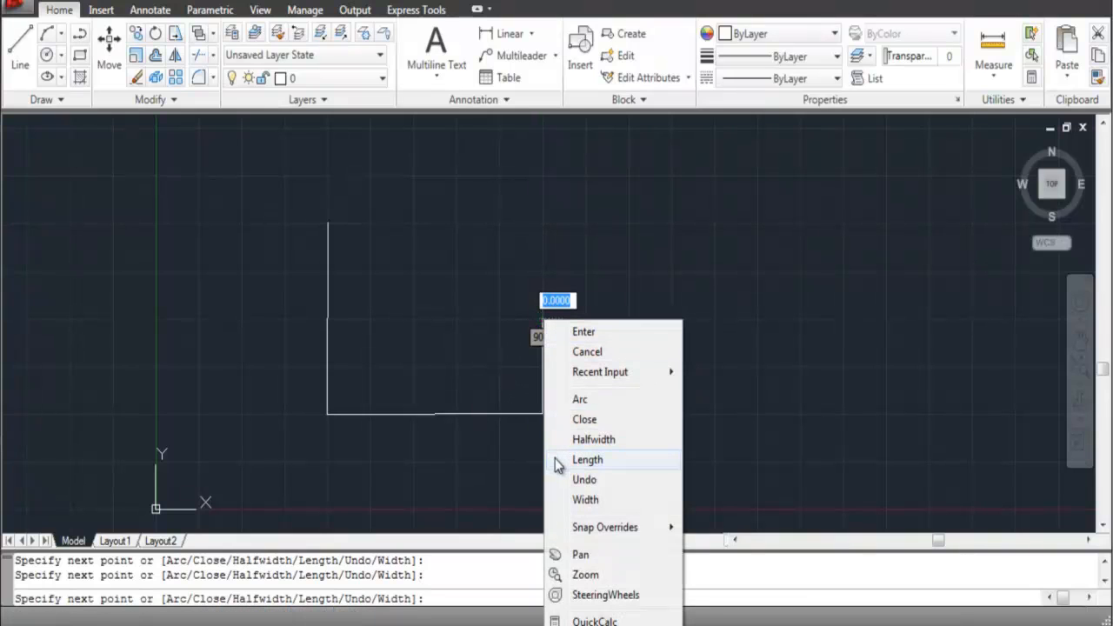
pyautogui.click(588, 459)
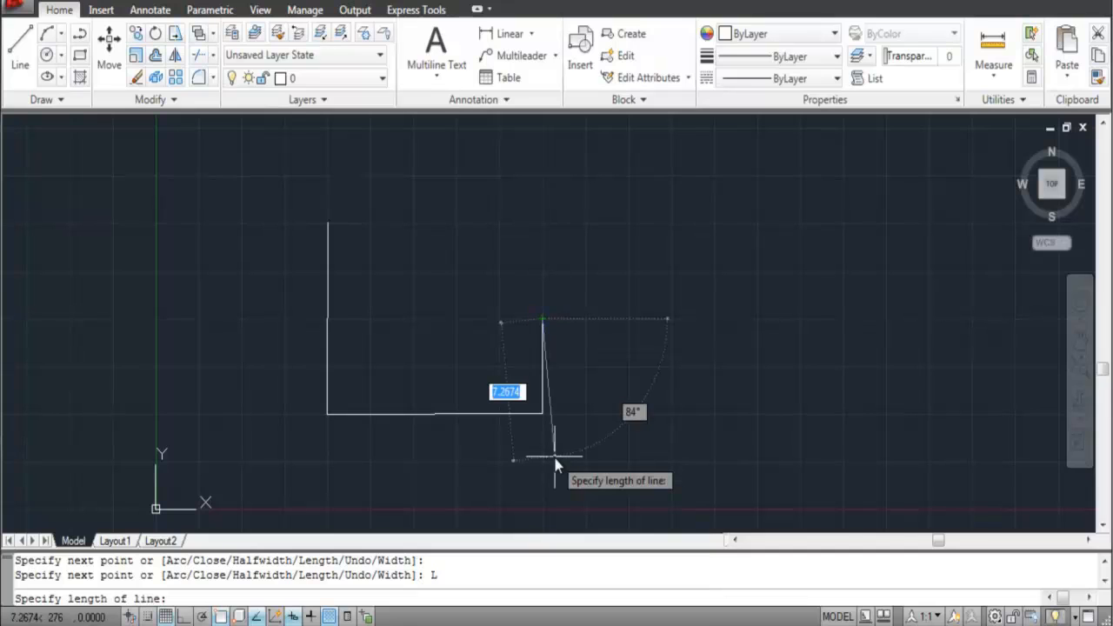
pyautogui.write('5')
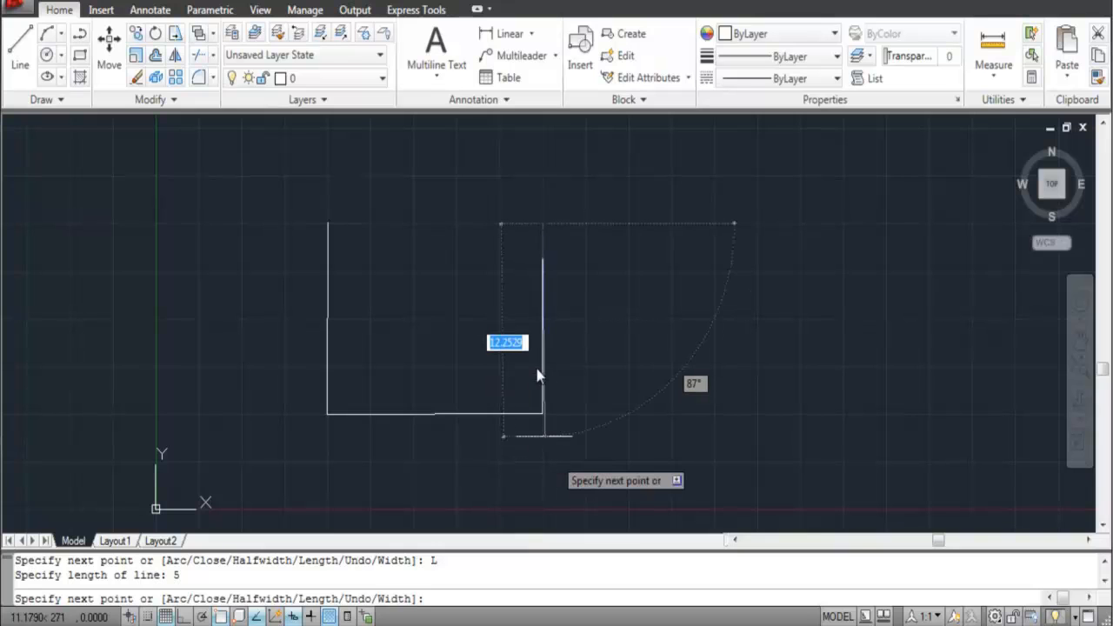
pyautogui.moveTo(504, 228)
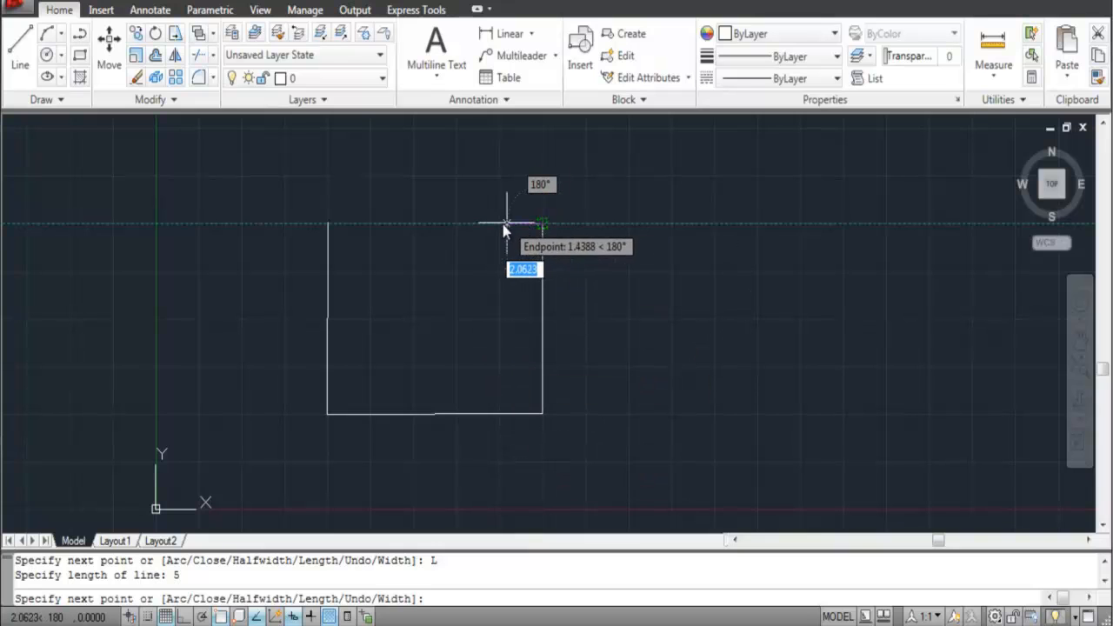
# Try a 2-unit-wide segment, undo it, and continue with a thin 5-unit segment
pyautogui.rightClick(504, 229)
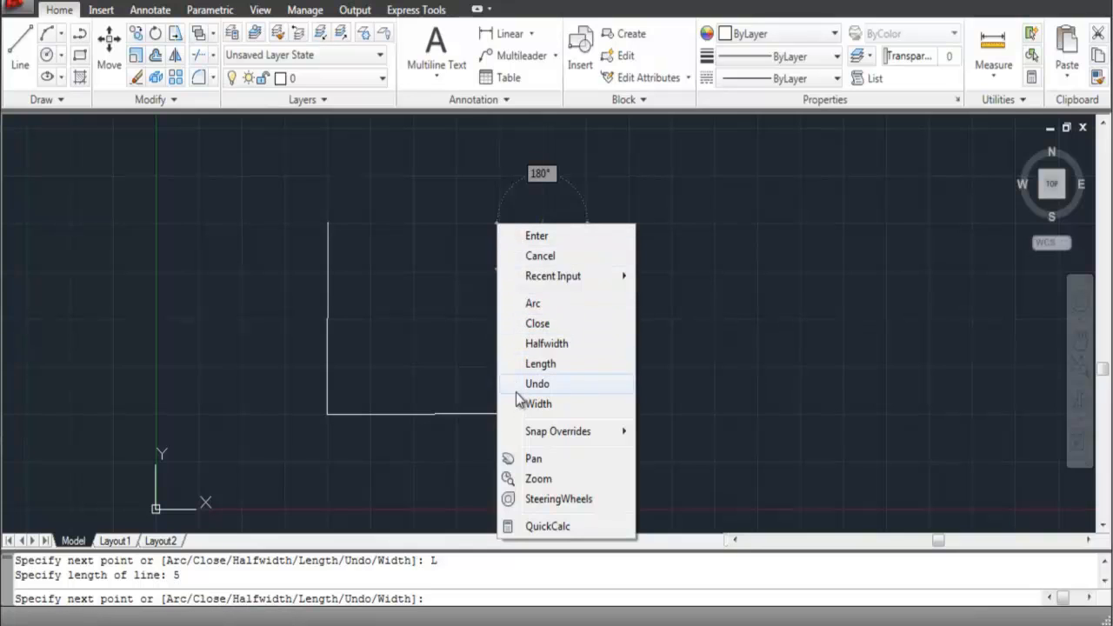
pyautogui.click(535, 404)
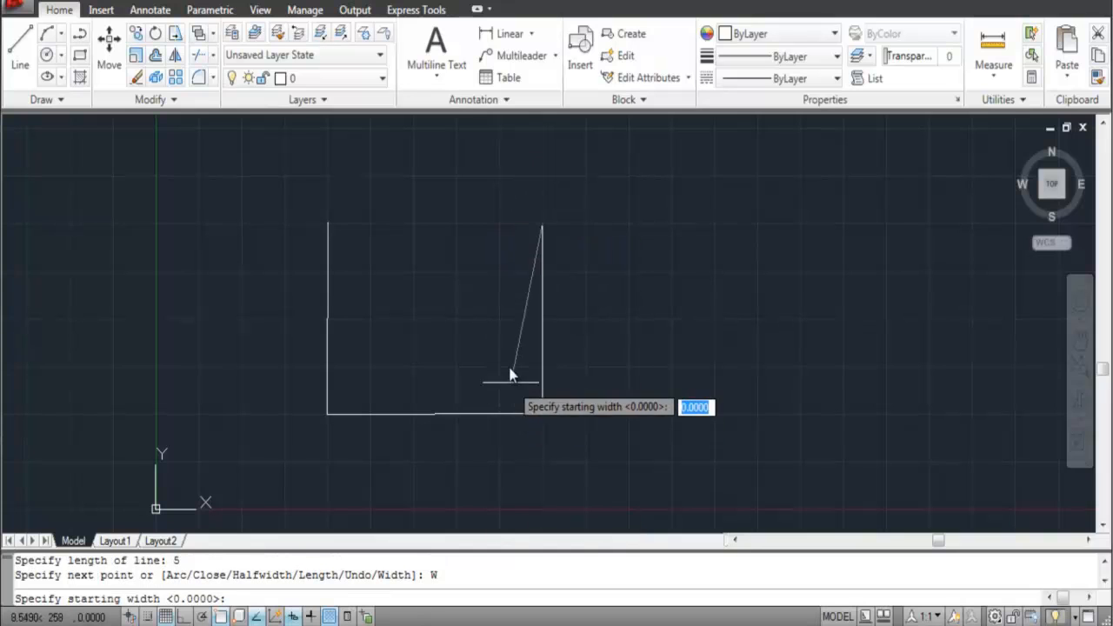
pyautogui.write('2')
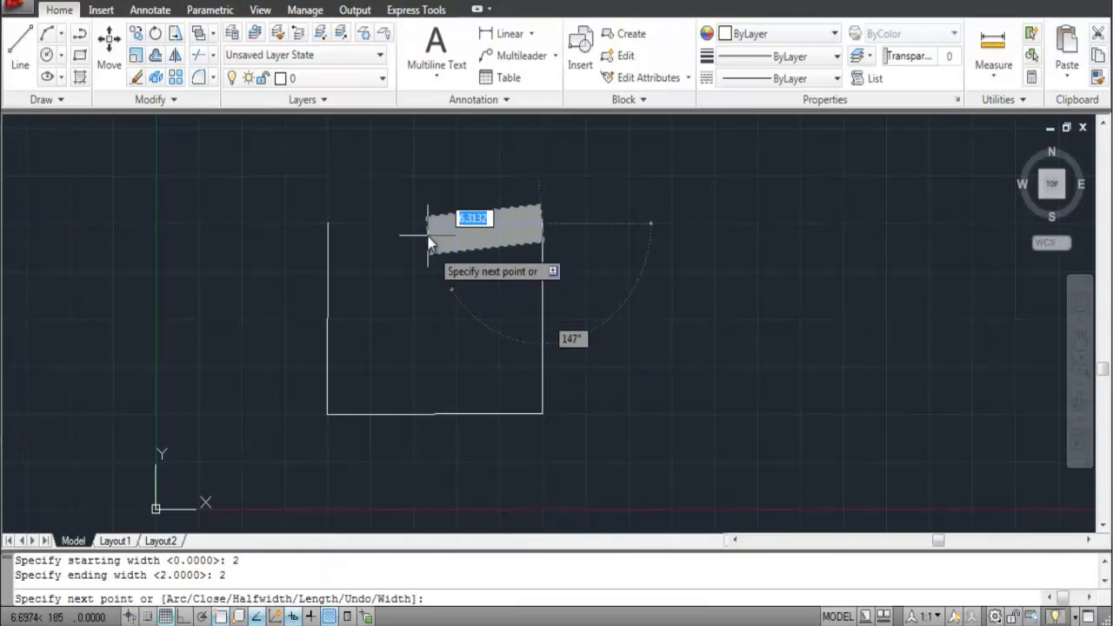
pyautogui.moveTo(426, 230)
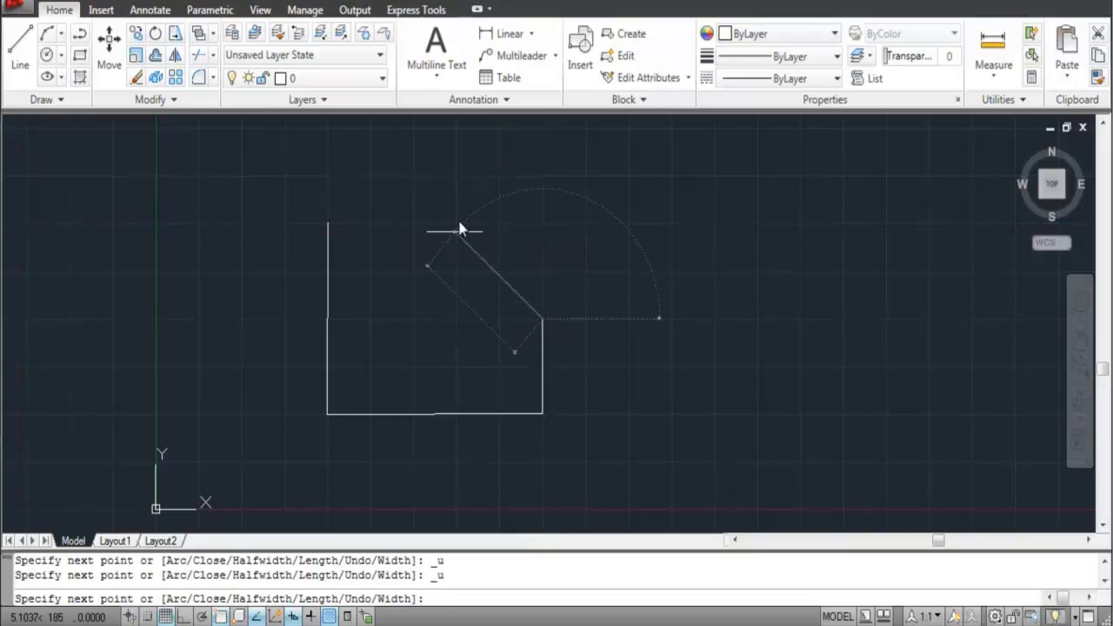
pyautogui.write('5')
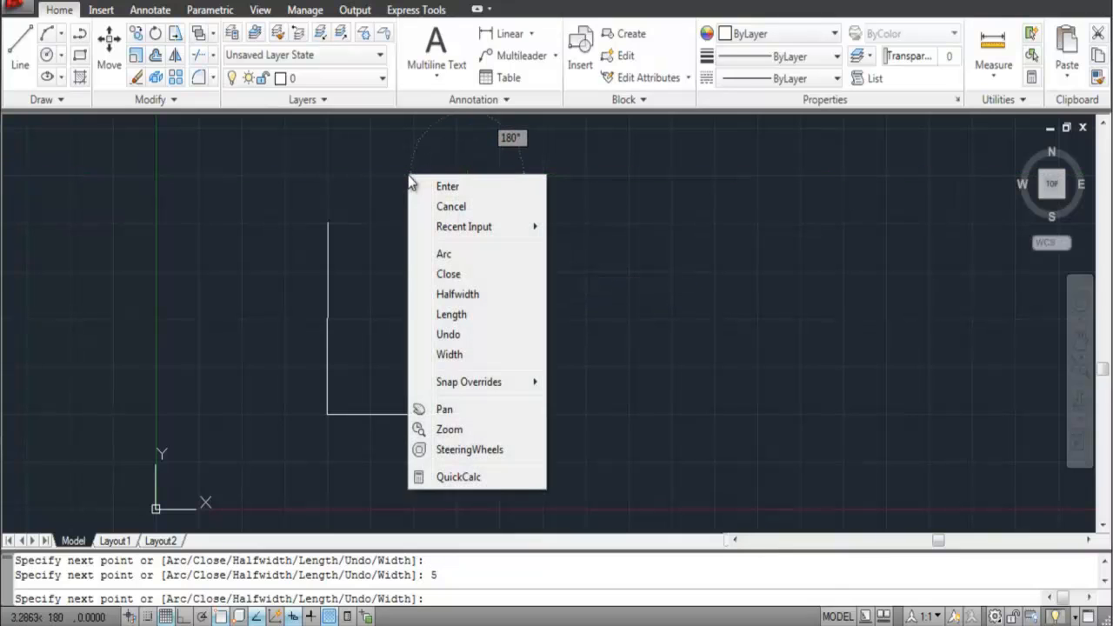
pyautogui.moveTo(443, 254)
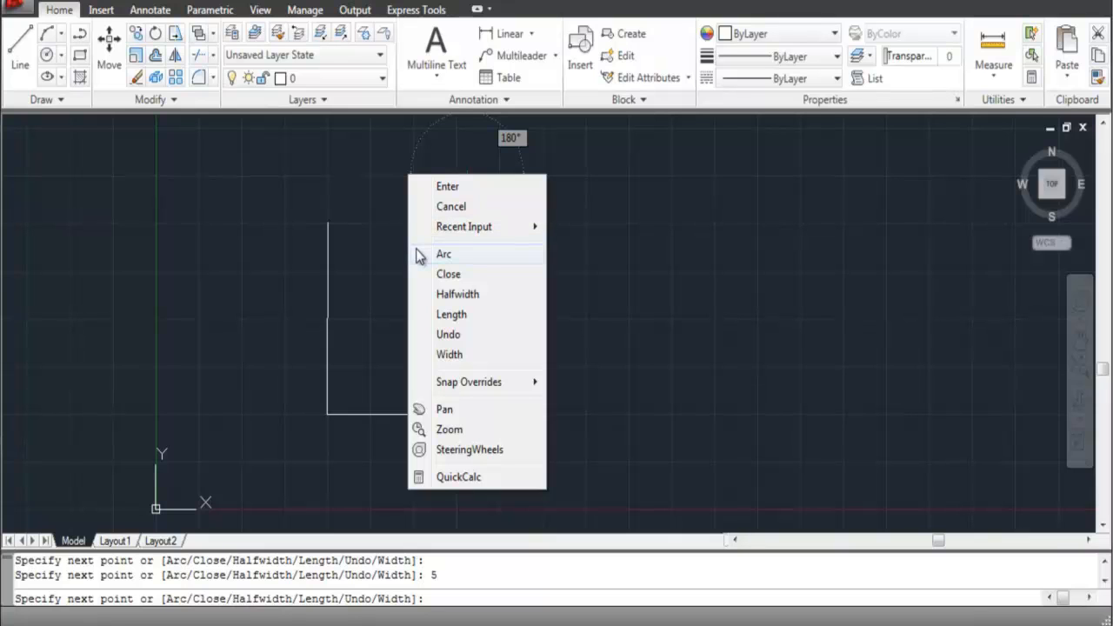
# Switch the polyline to Arc and curve the top over toward the left edge
pyautogui.click(444, 254)
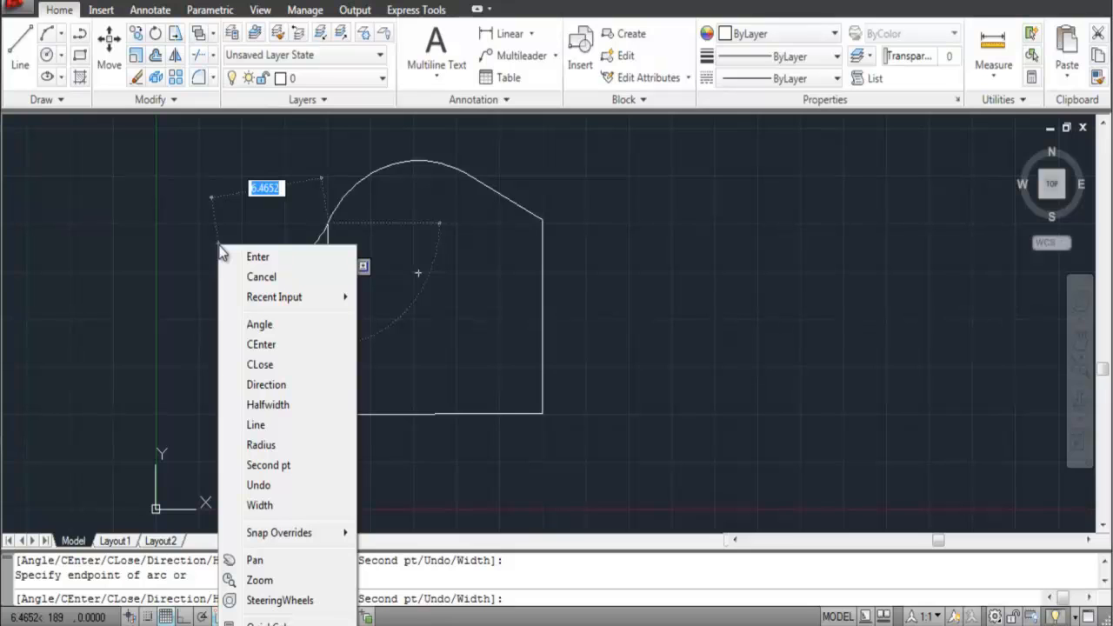
pyautogui.moveTo(226, 403)
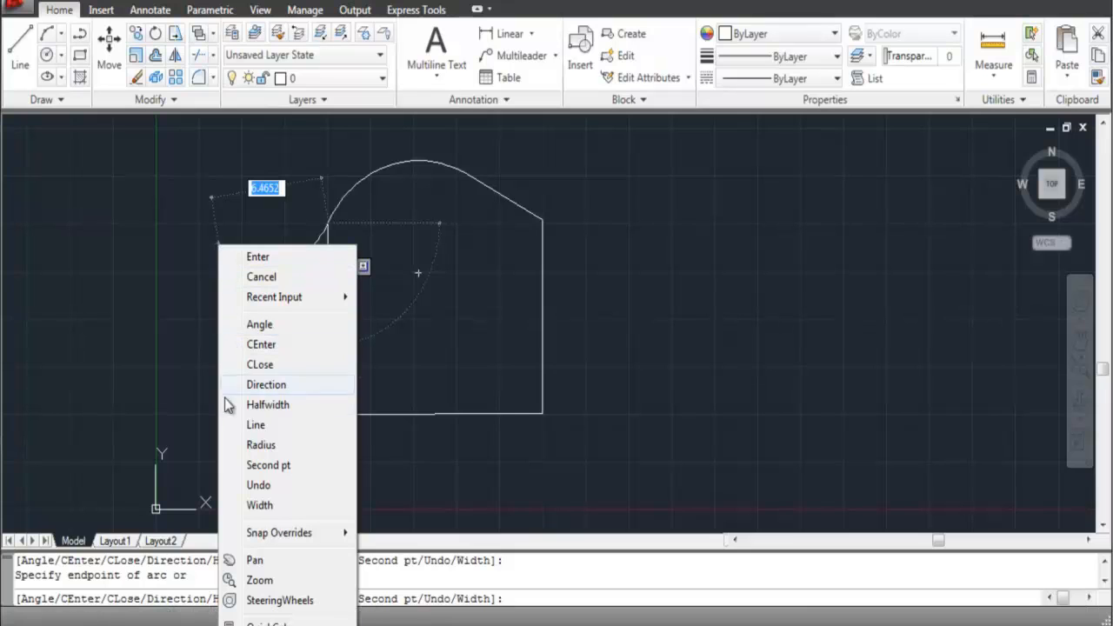
# Return to Line mode and extend a straight segment leftward from the arch
pyautogui.click(256, 425)
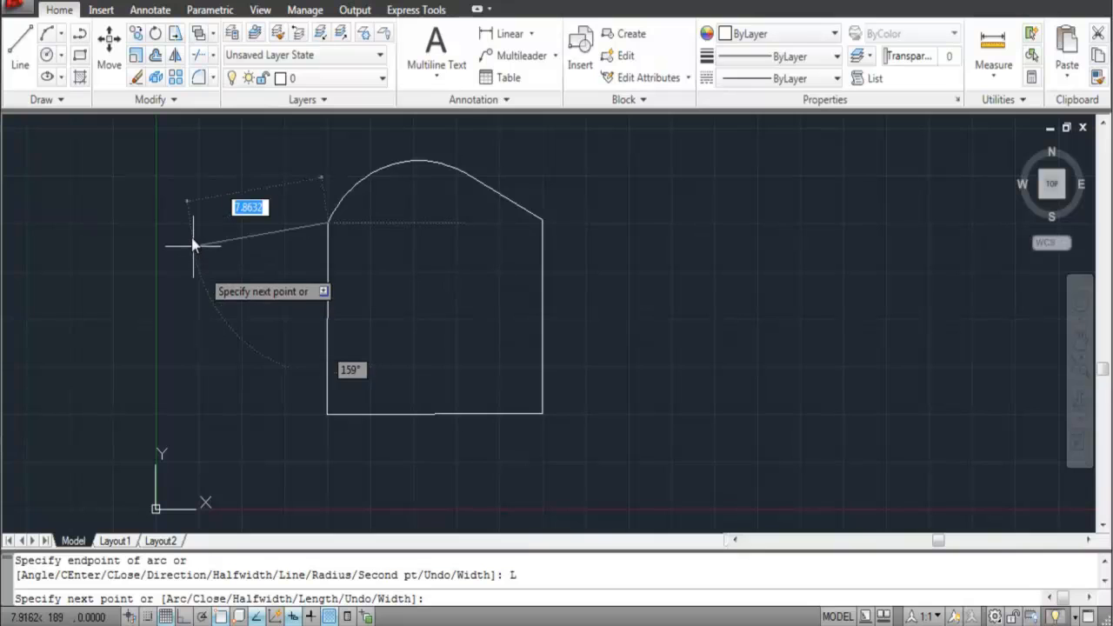
pyautogui.moveTo(205, 234)
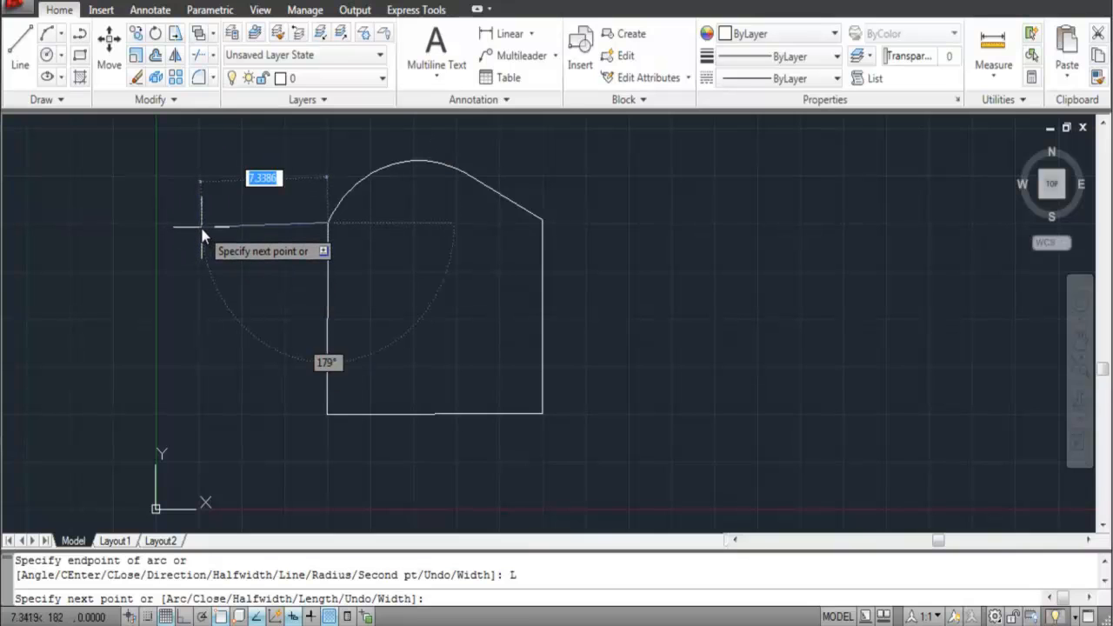
pyautogui.rightClick(202, 252)
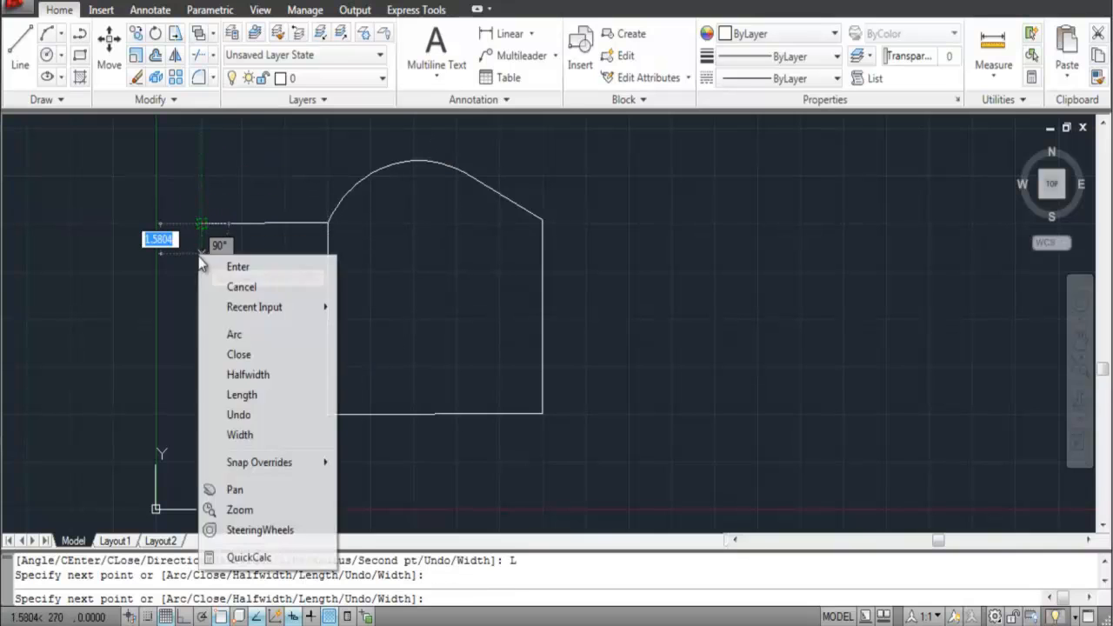
# Add a tapered half-width segment pointing down from the left end, then end the polyline
pyautogui.click(247, 374)
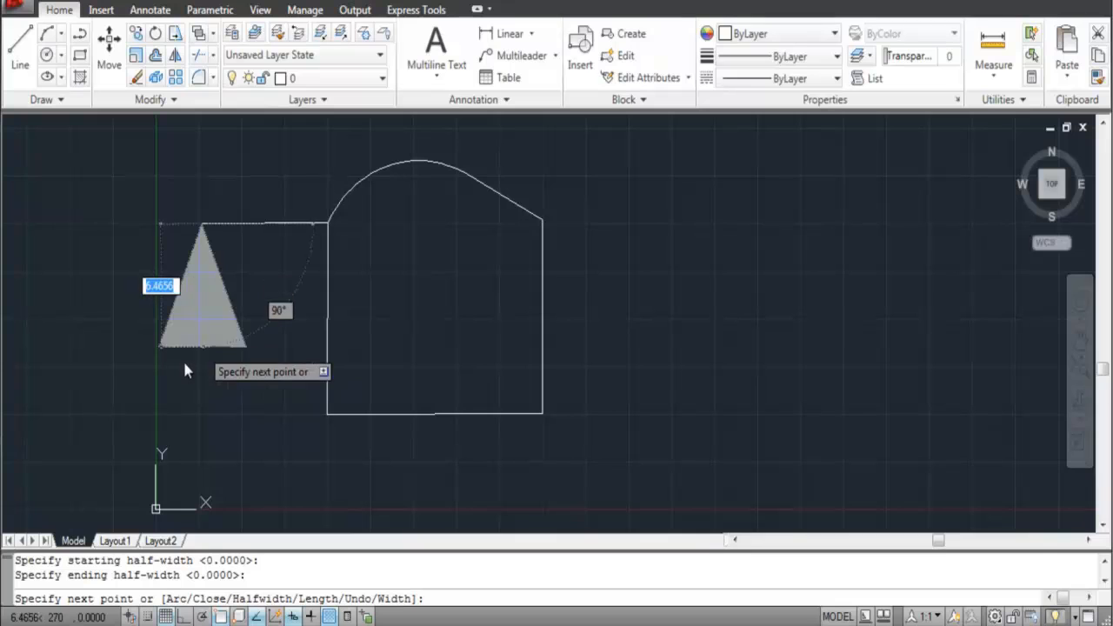
pyautogui.click(200, 365)
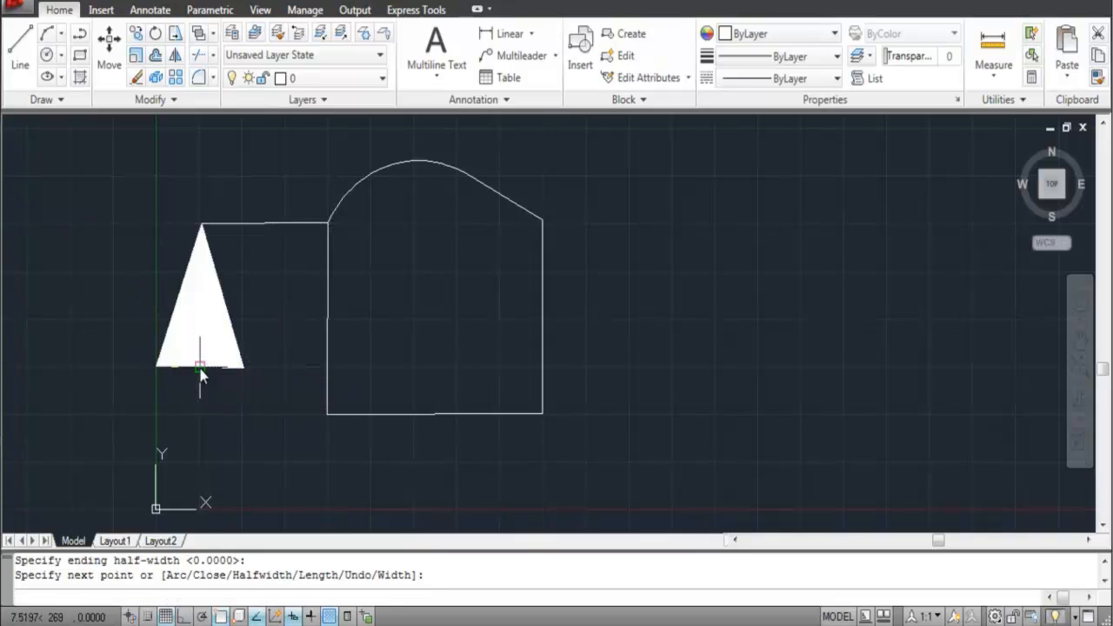
pyautogui.click(200, 431)
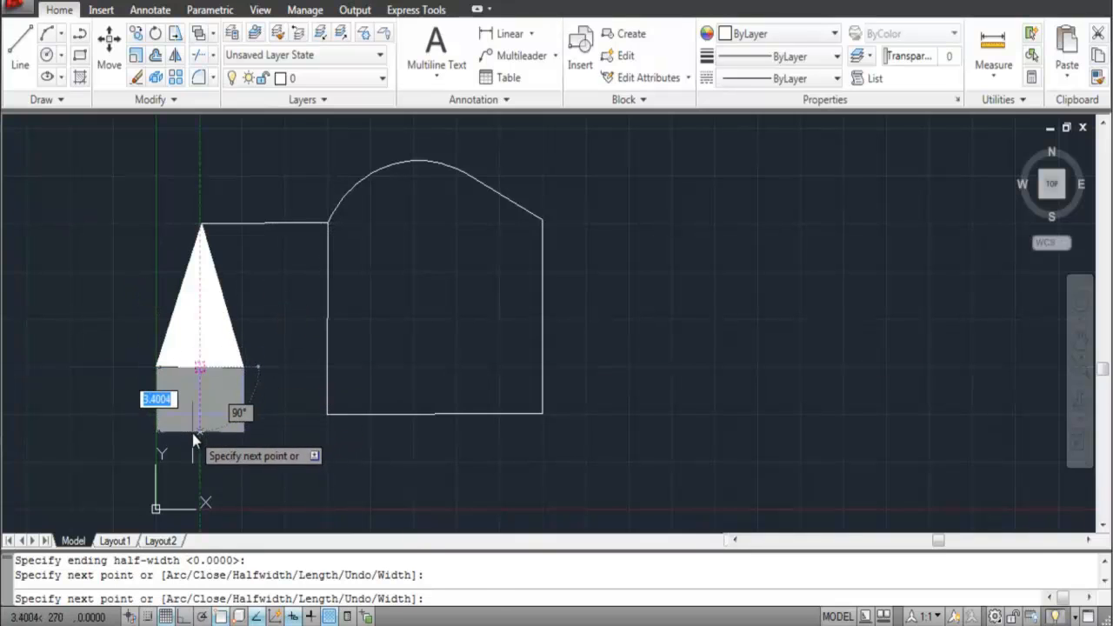
pyautogui.rightClick(200, 235)
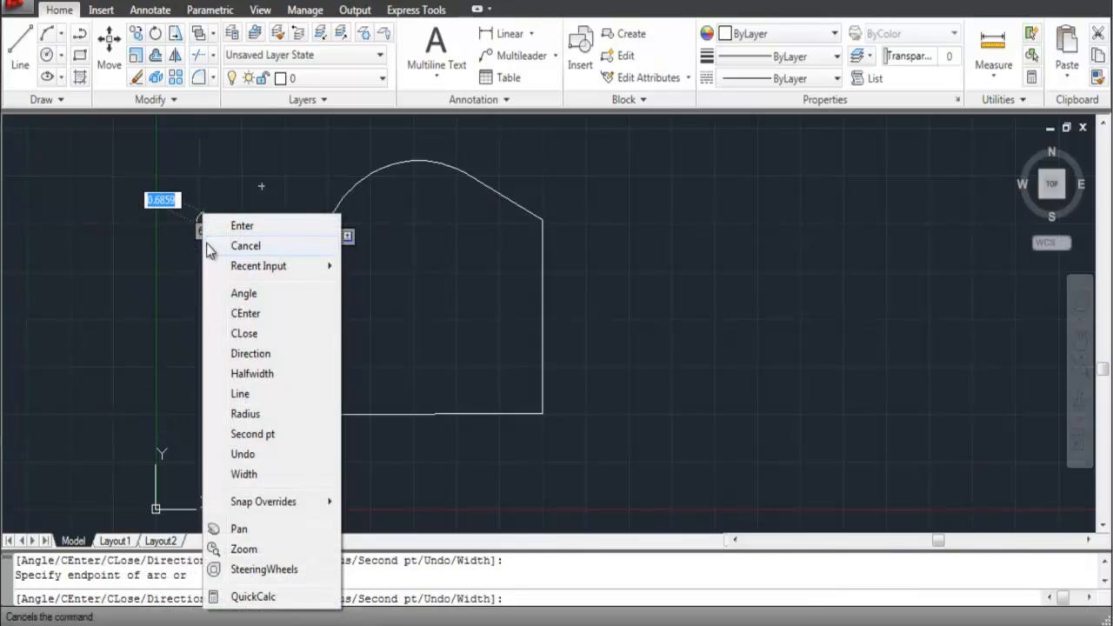
pyautogui.click(246, 245)
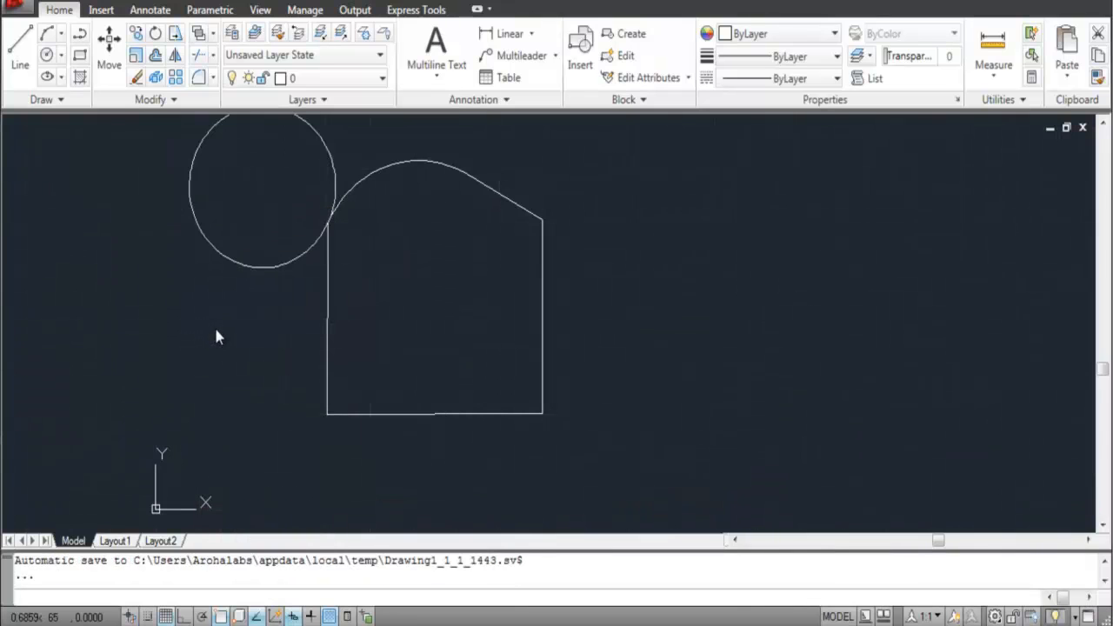